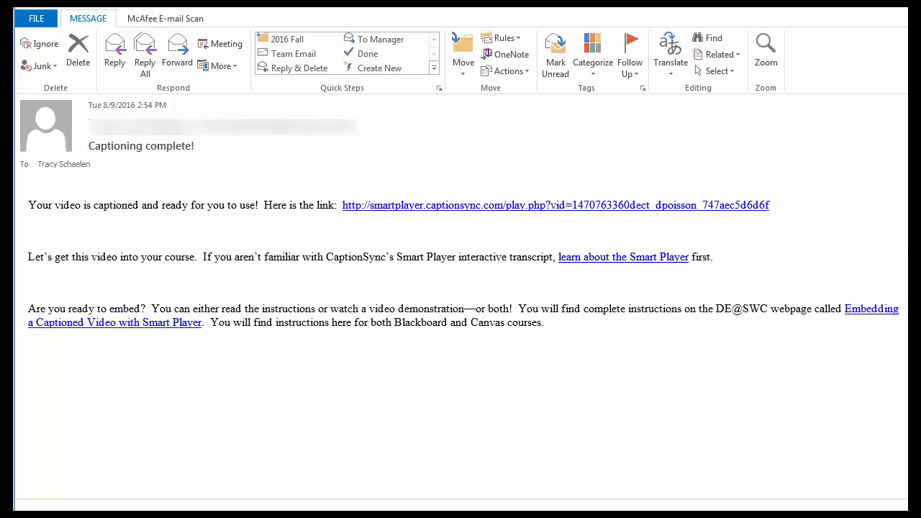
{"action": "mouse_move", "coordinate": [720, 254]}
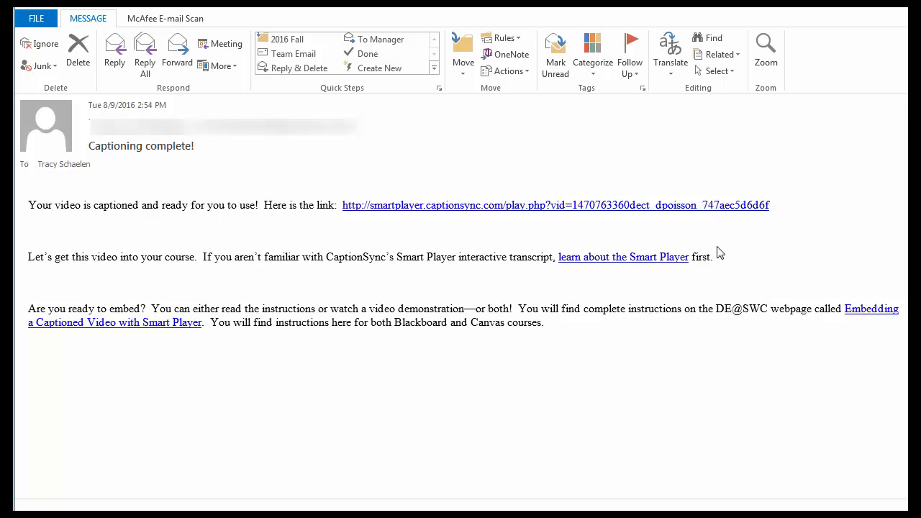
{"action": "mouse_move", "coordinate": [717, 209]}
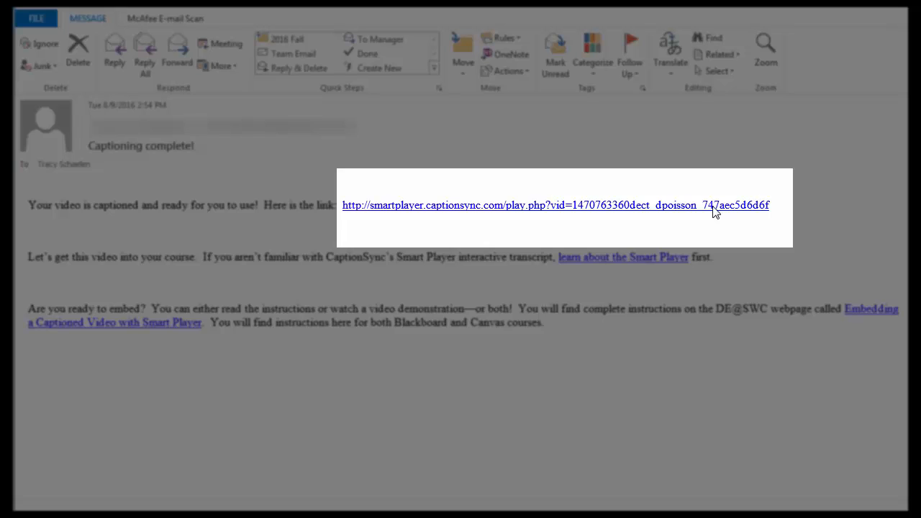
- Play the captioned Dove Real Beauty Sketches video in Smart Player and reveal its embed code
{"action": "left_click", "coordinate": [556, 205]}
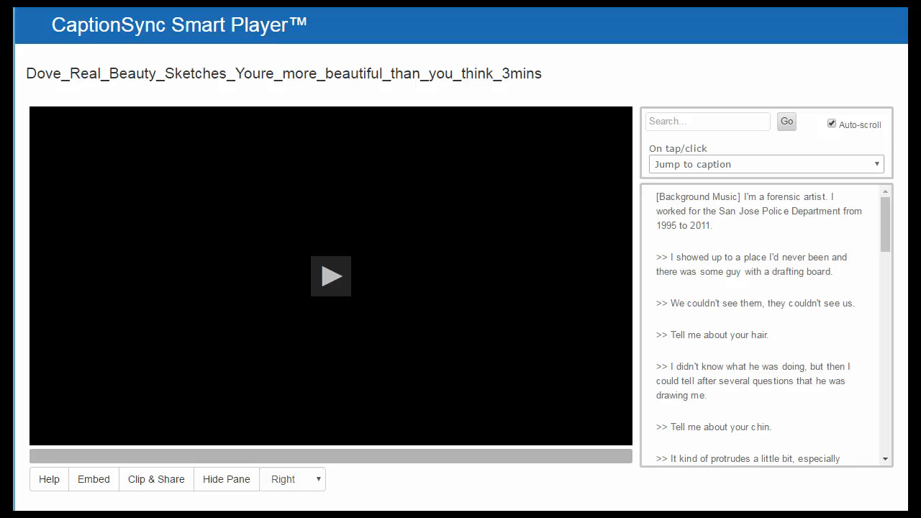
{"action": "mouse_move", "coordinate": [489, 495]}
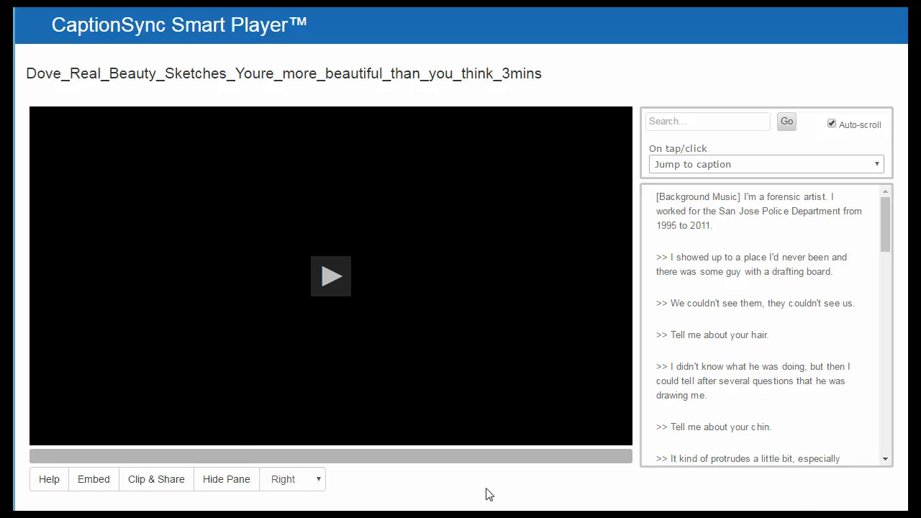
{"action": "left_click", "coordinate": [331, 276]}
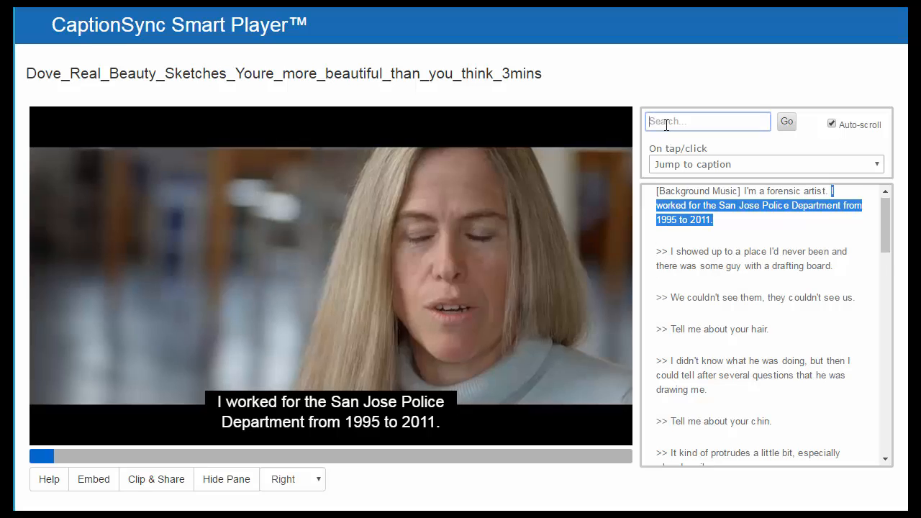
{"action": "left_click", "coordinate": [766, 164]}
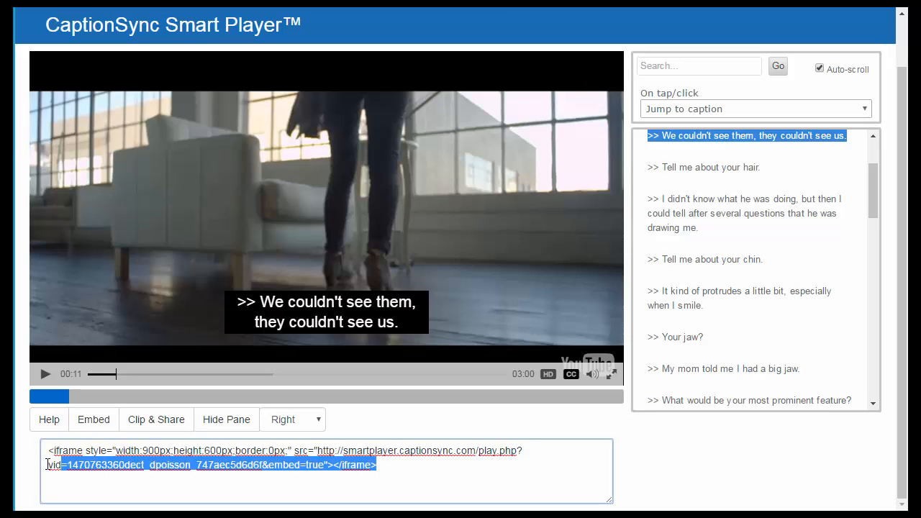
- Copy the Smart Player's iframe embed code from the Embed box
{"action": "right_click", "coordinate": [208, 458]}
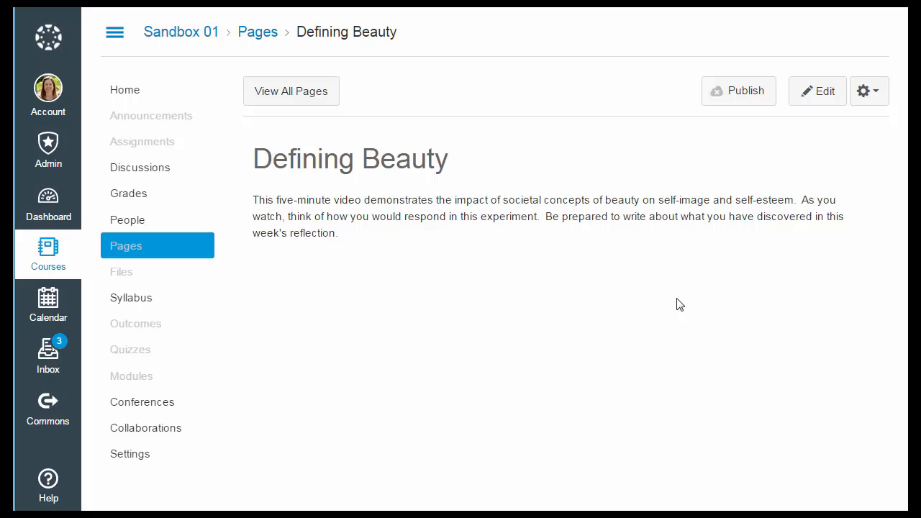
{"action": "mouse_move", "coordinate": [817, 95]}
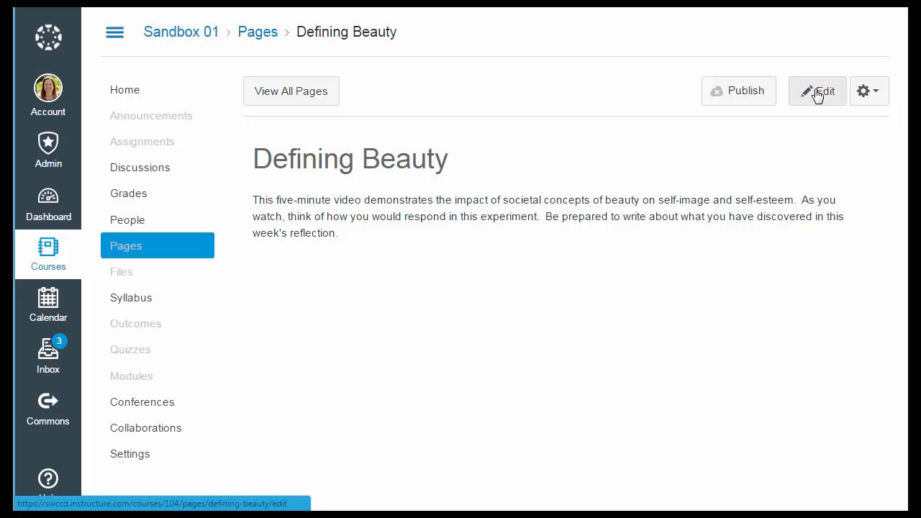
- Switch the Defining Beauty page into edit mode
{"action": "left_click", "coordinate": [818, 91]}
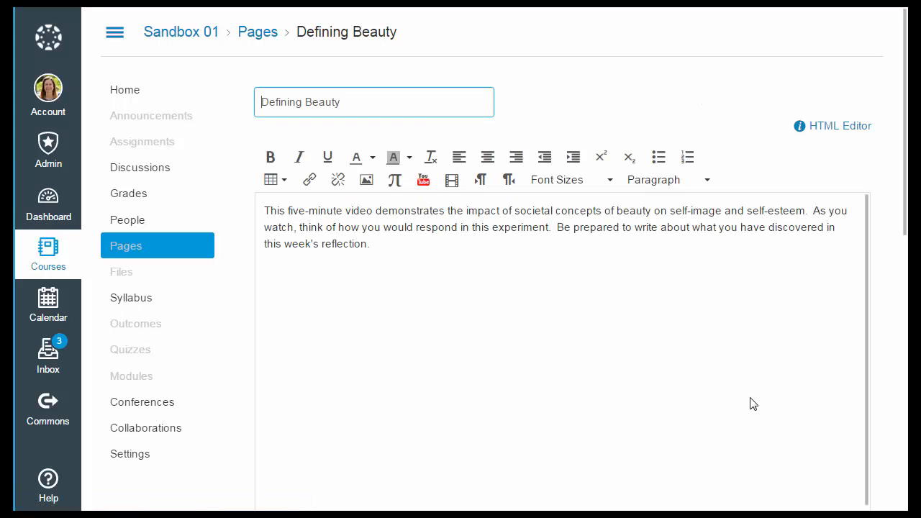
{"action": "mouse_move", "coordinate": [841, 127]}
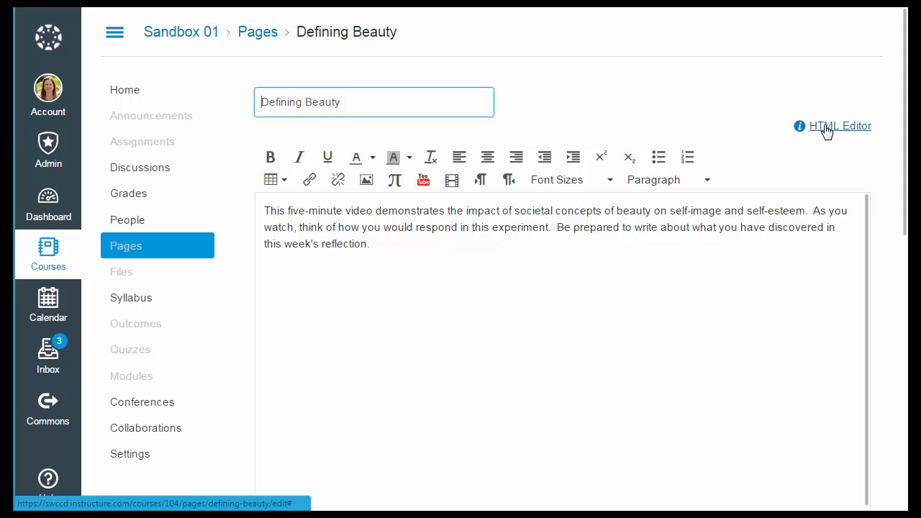
- Paste the Smart Player embed code into the page HTML after the intro paragraph
{"action": "left_click", "coordinate": [841, 127]}
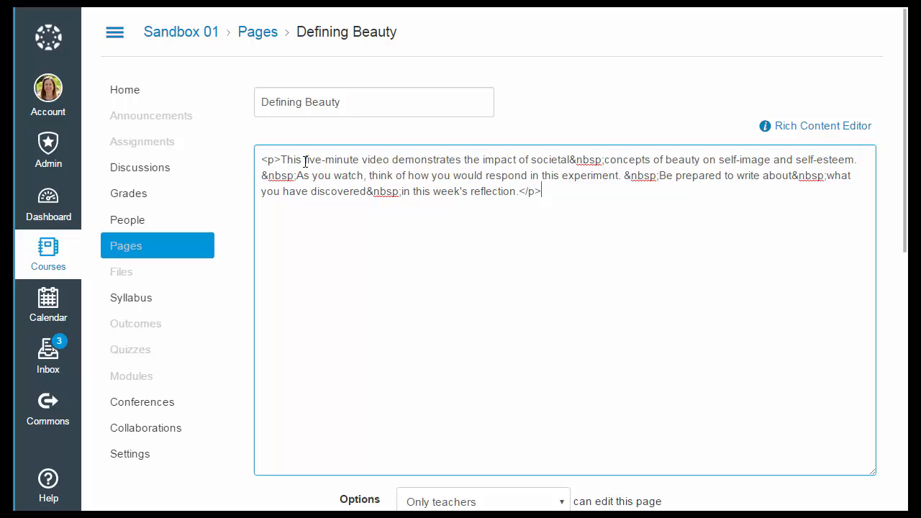
{"action": "mouse_move", "coordinate": [475, 204]}
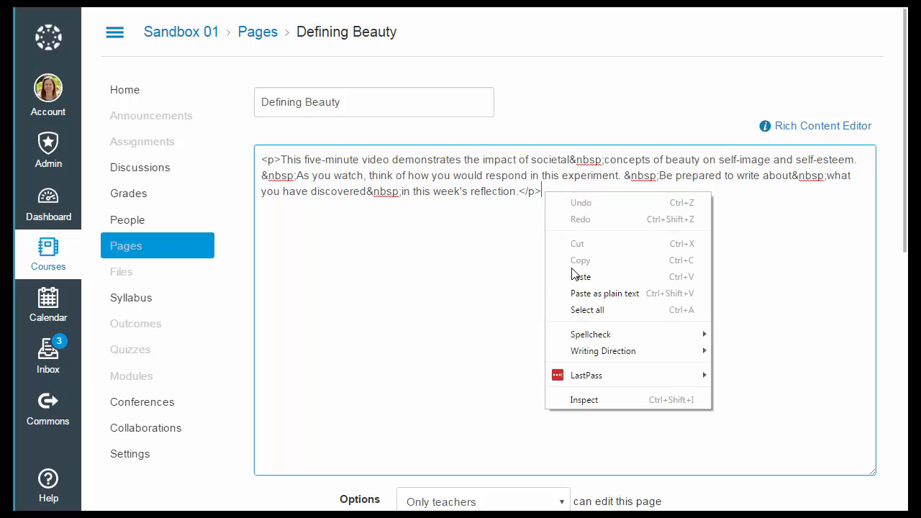
{"action": "mouse_move", "coordinate": [580, 277]}
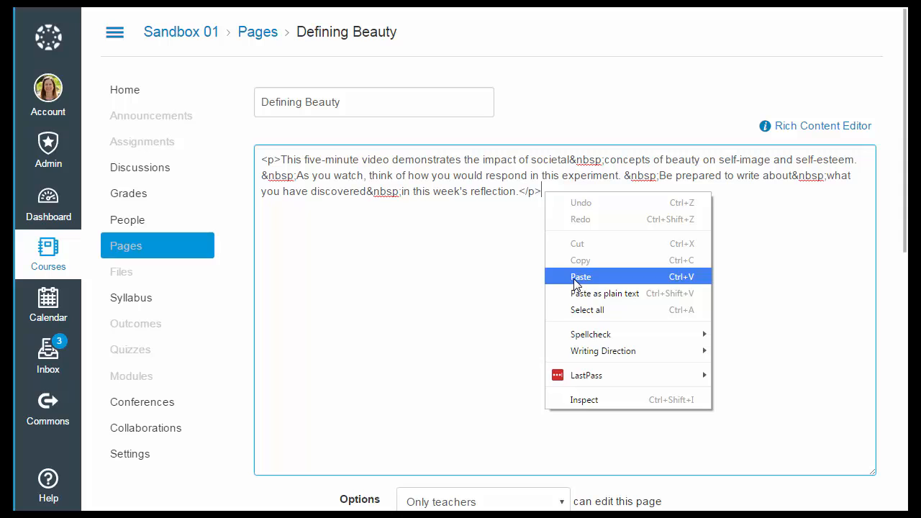
{"action": "left_click", "coordinate": [581, 276]}
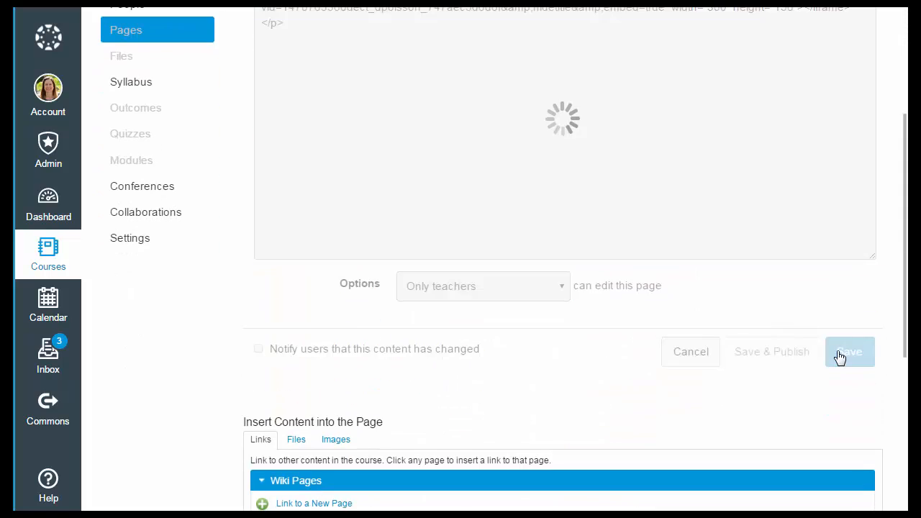
- Save the Defining Beauty page and start the embedded captioned video playing
{"action": "left_click", "coordinate": [849, 351]}
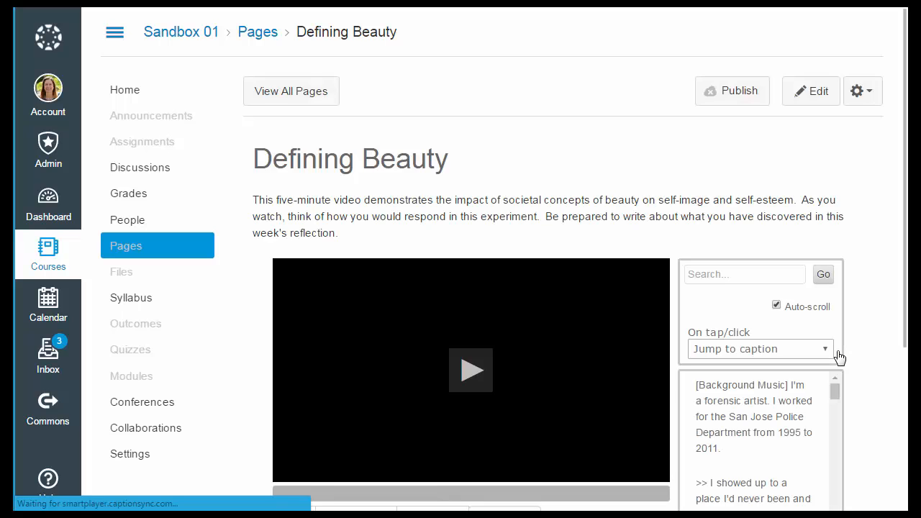
{"action": "scroll", "scroll_direction": "down", "scroll_amount": 3}
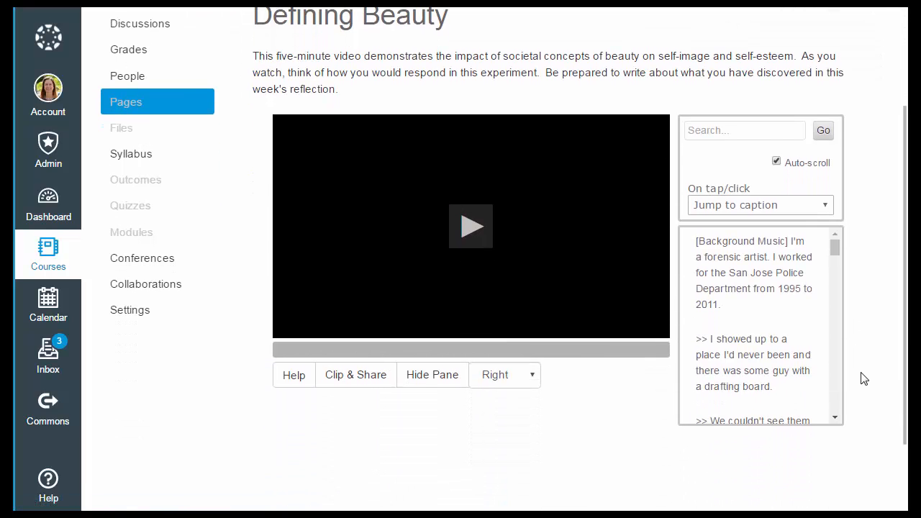
{"action": "scroll", "scroll_direction": "up", "scroll_amount": 3}
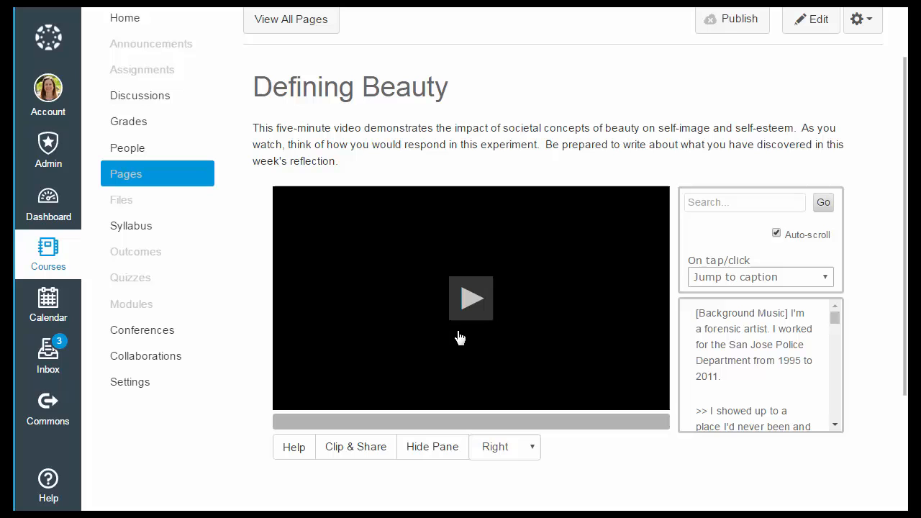
{"action": "left_click", "coordinate": [470, 298]}
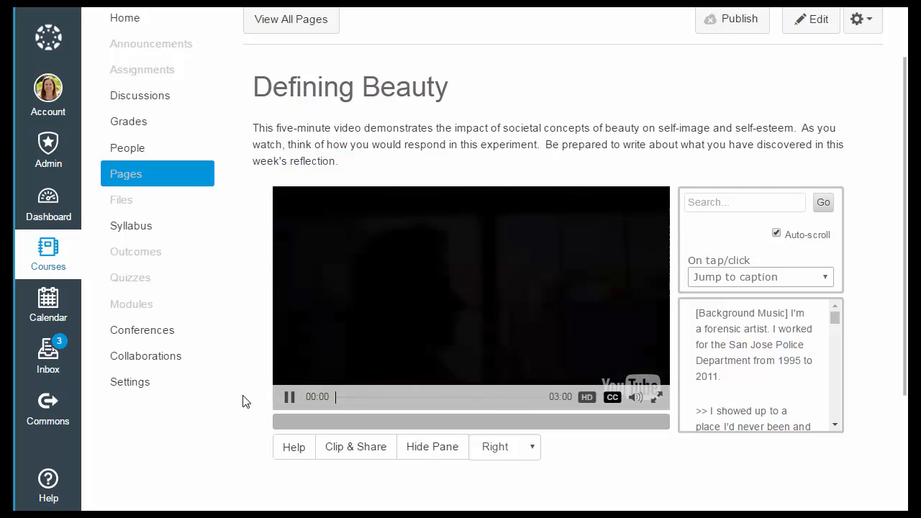